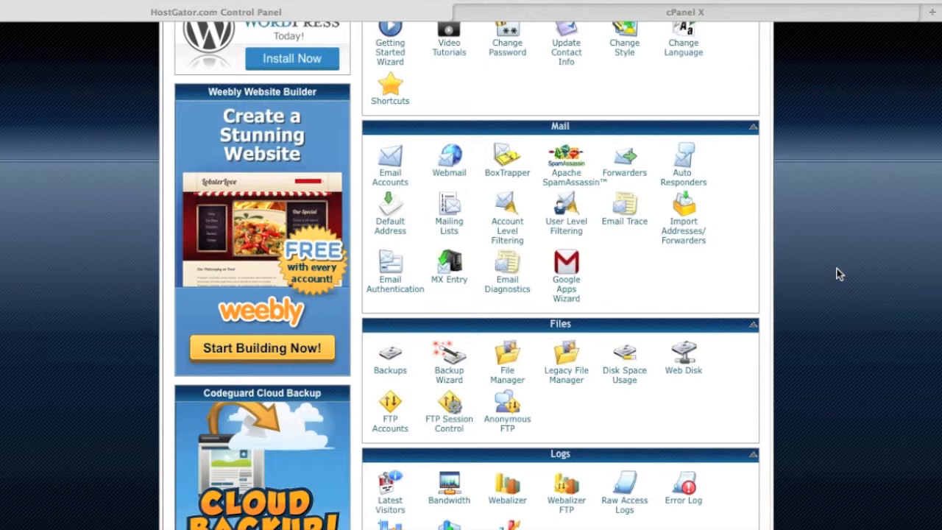
{"action": "mouse_move", "coordinate": [747, 243]}
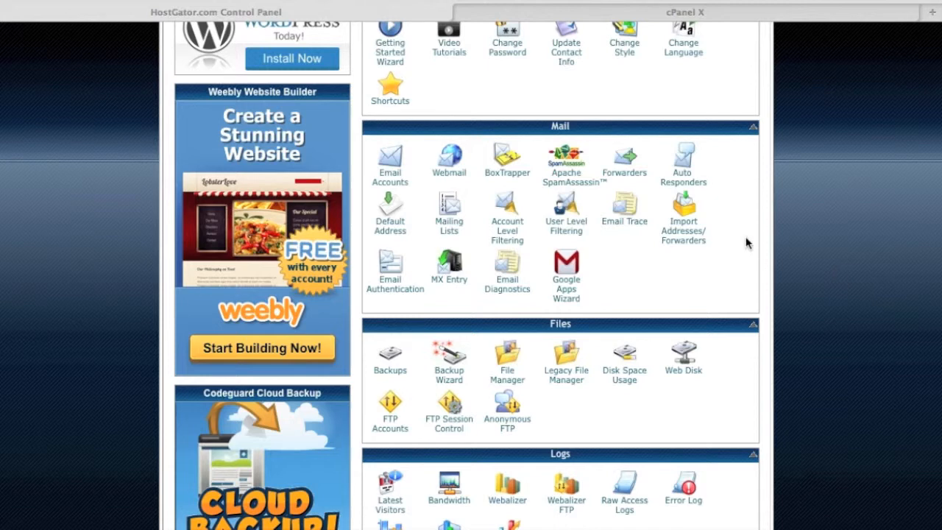
{"action": "mouse_move", "coordinate": [813, 201]}
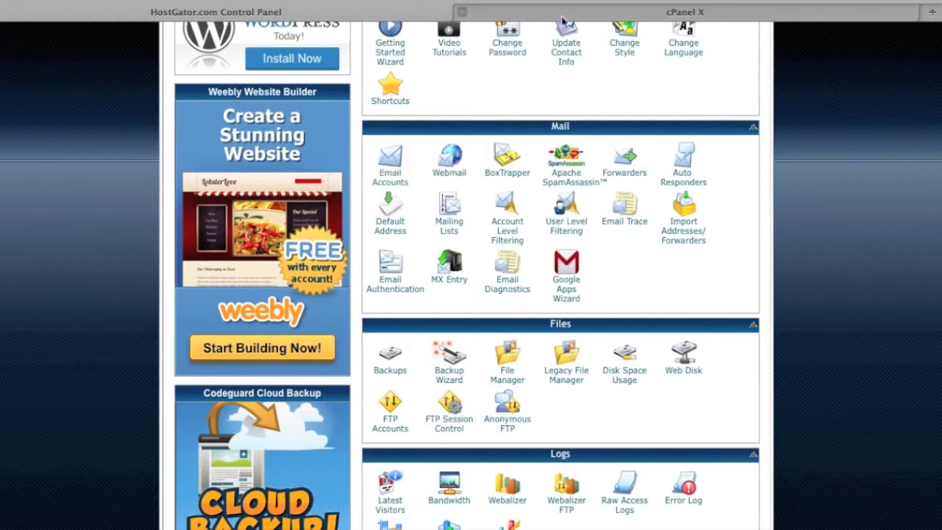
{"action": "left_click", "coordinate": [390, 162]}
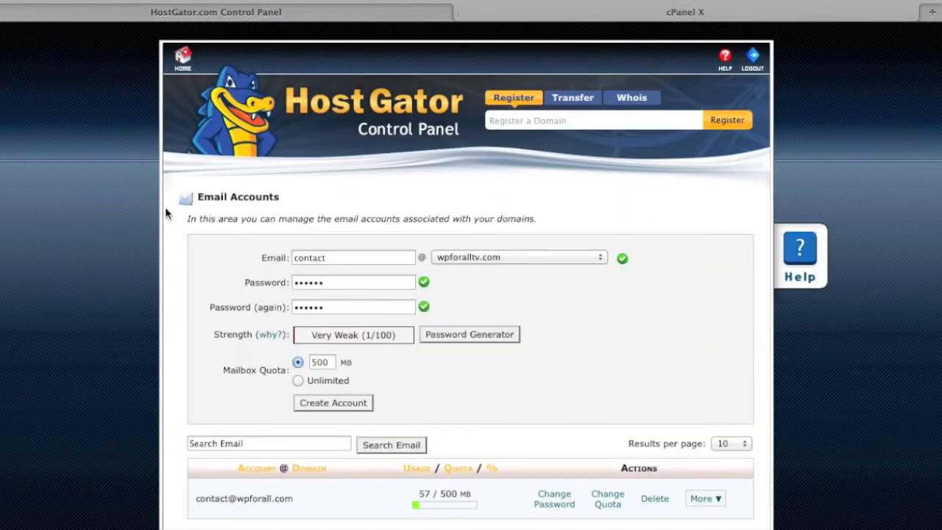
{"action": "mouse_move", "coordinate": [9, 300]}
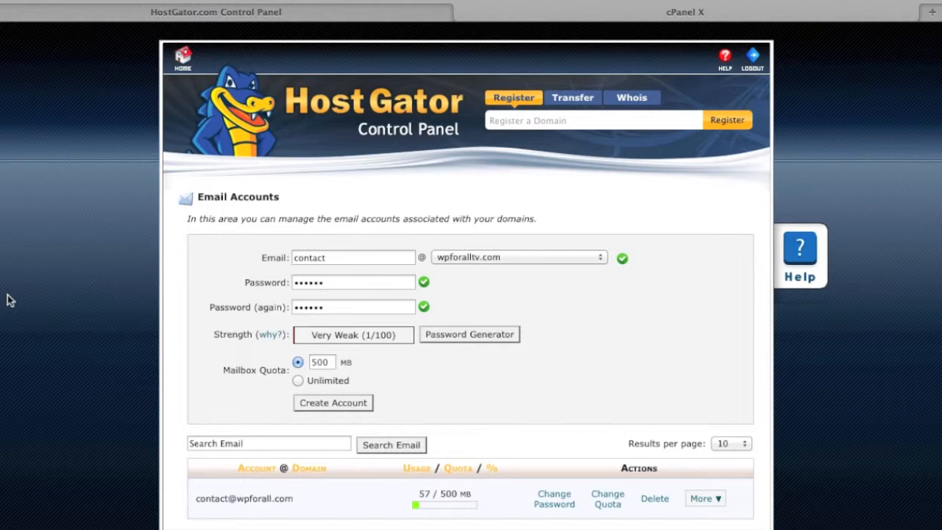
{"action": "mouse_move", "coordinate": [440, 356]}
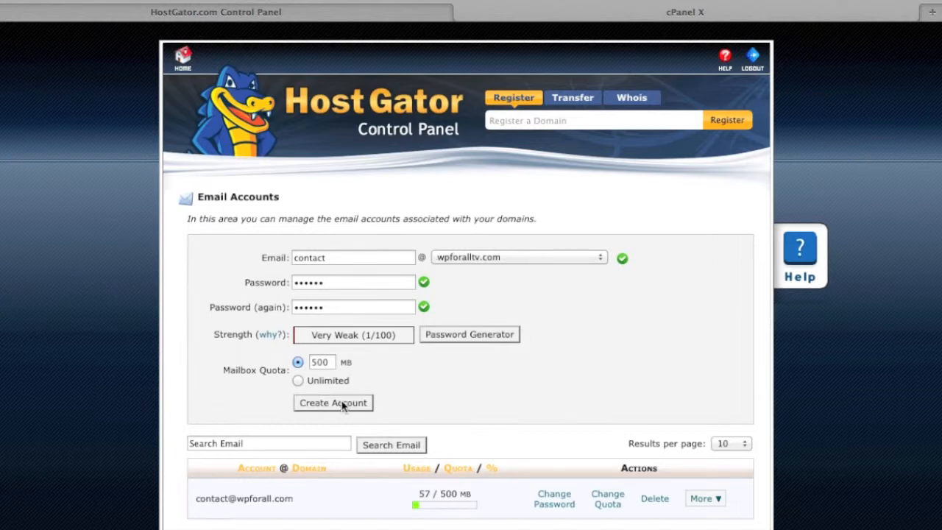
{"action": "left_click", "coordinate": [333, 404]}
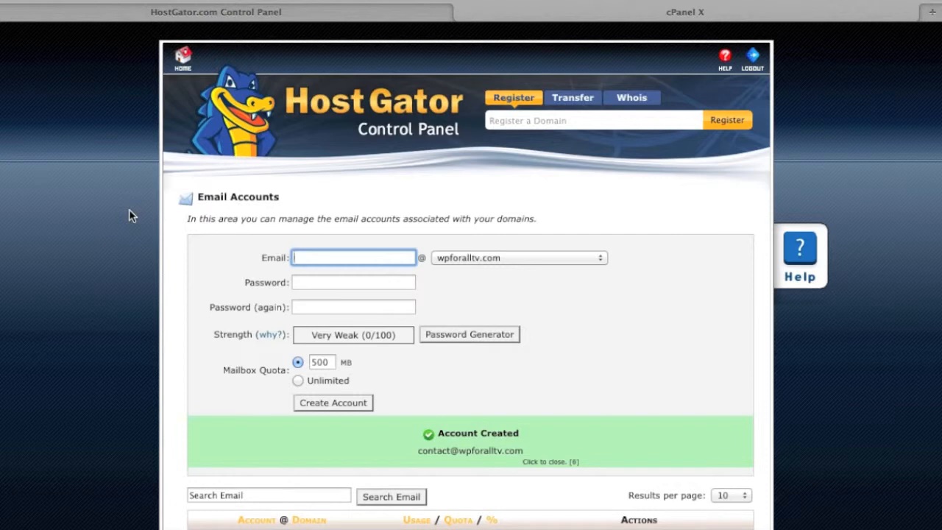
{"action": "mouse_move", "coordinate": [156, 301]}
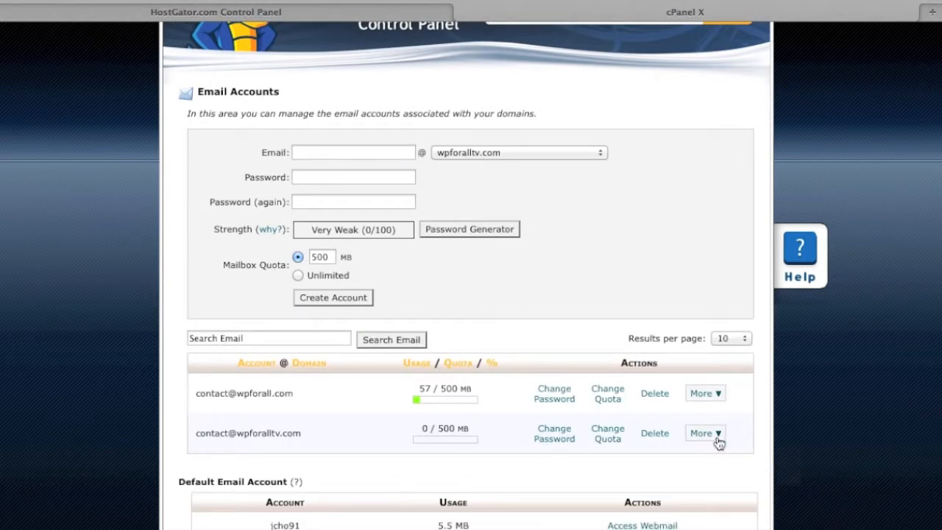
{"action": "left_click", "coordinate": [705, 432]}
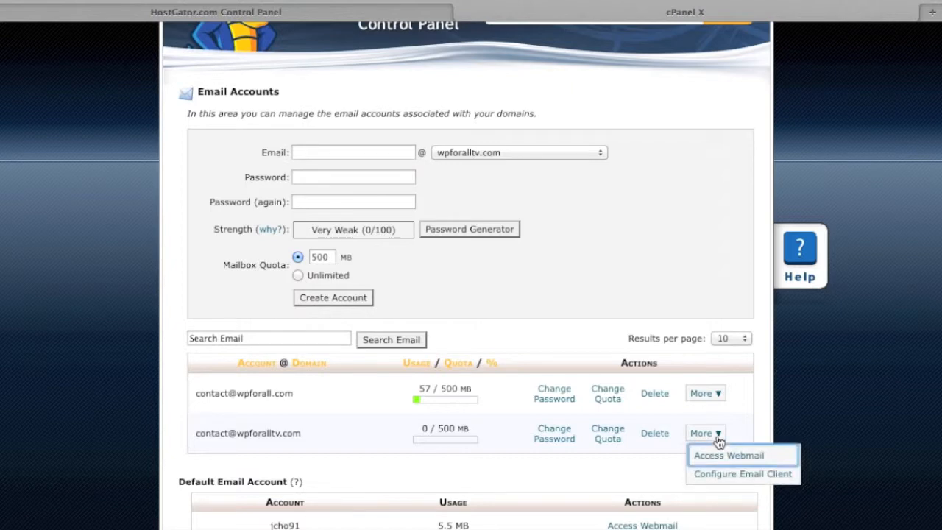
{"action": "mouse_move", "coordinate": [725, 474]}
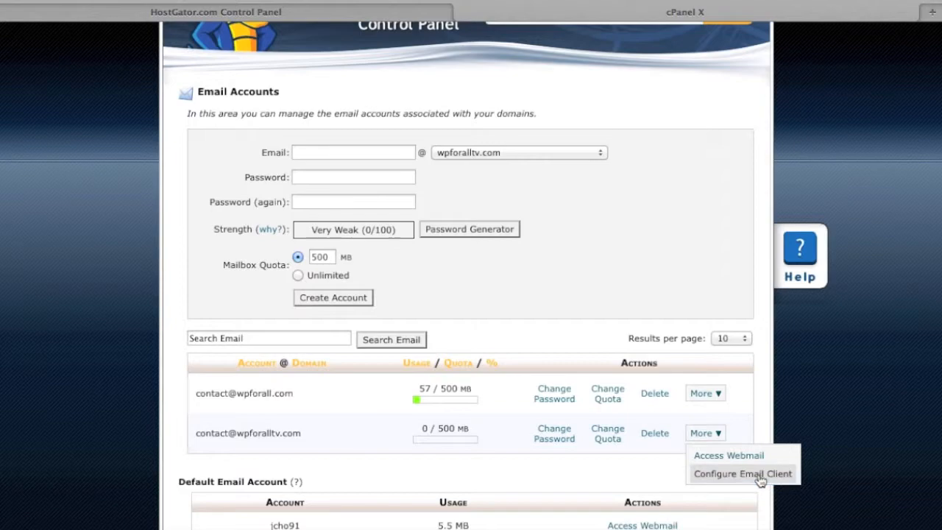
{"action": "mouse_move", "coordinate": [911, 388]}
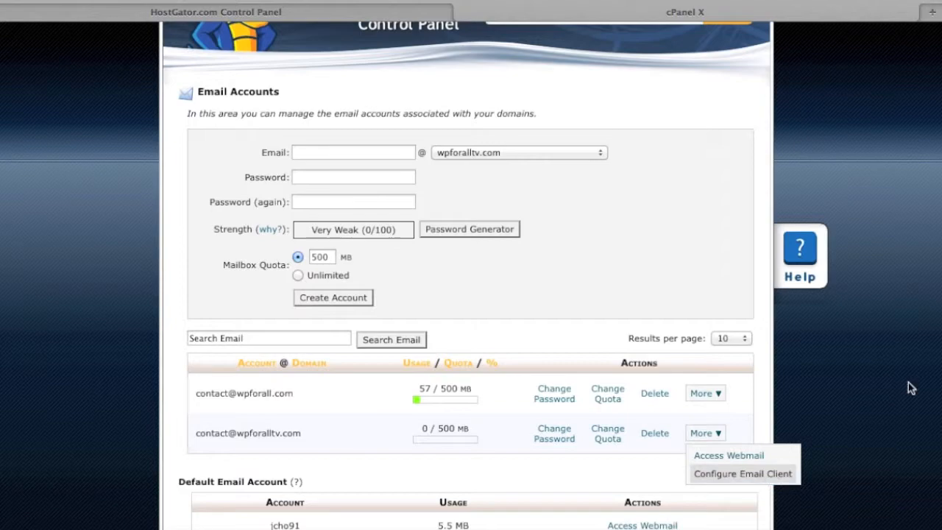
{"action": "left_click", "coordinate": [742, 474]}
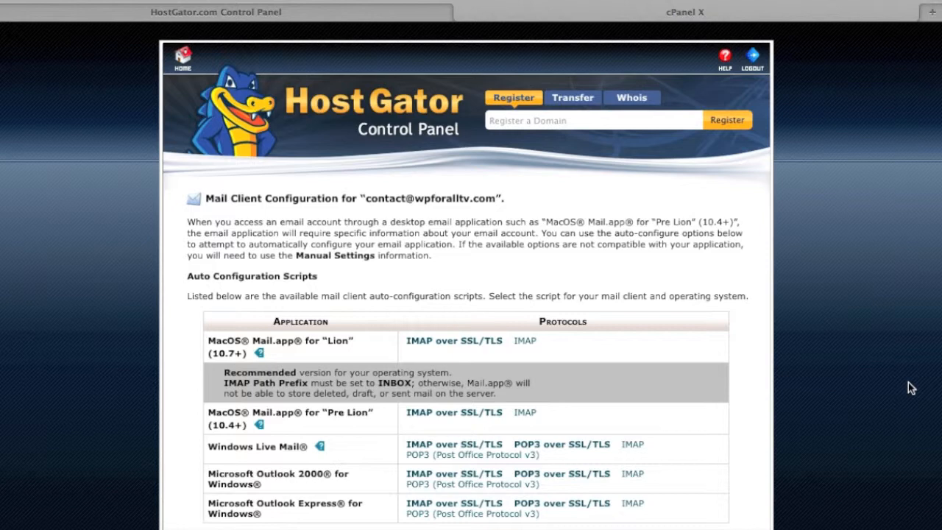
Step: Scroll the configuration page down to the Manual Settings with SSL and non-SSL server details
{"action": "scroll", "scroll_direction": "down", "scroll_amount": 3}
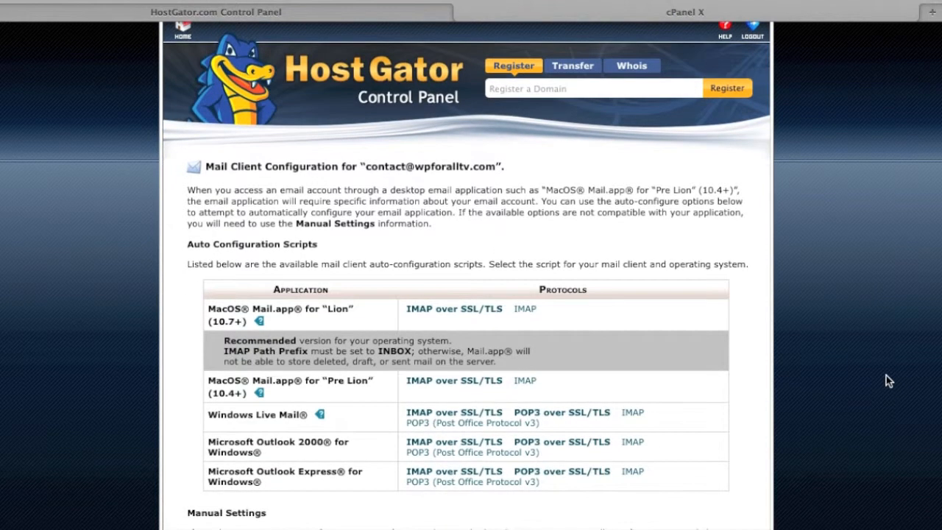
{"action": "mouse_move", "coordinate": [883, 380]}
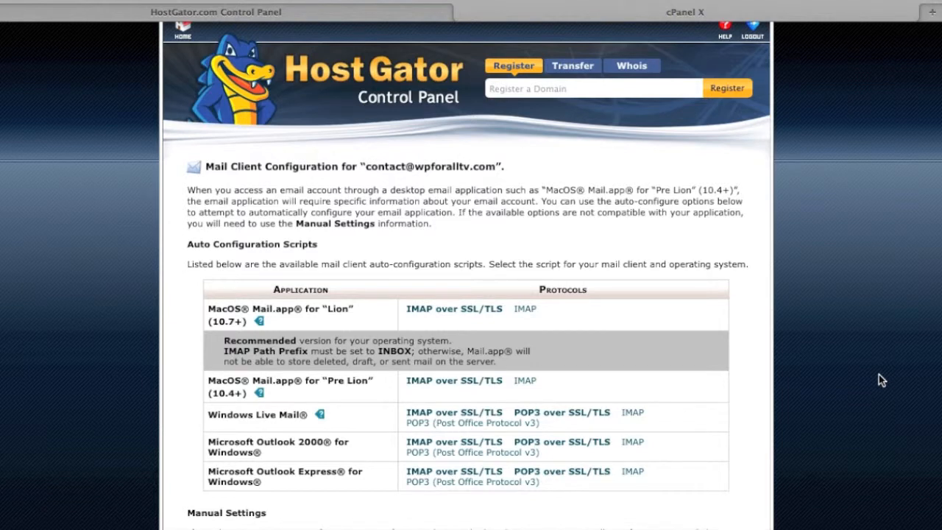
{"action": "mouse_move", "coordinate": [889, 424]}
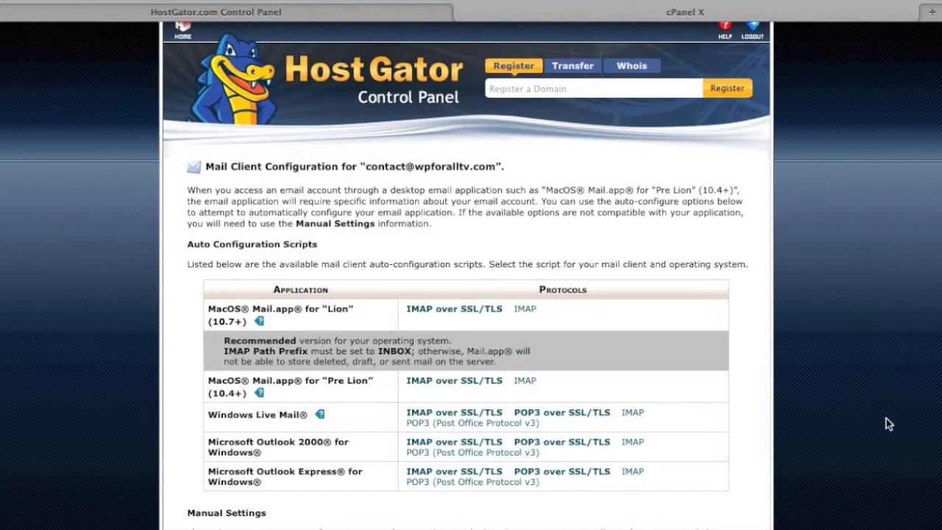
{"action": "scroll", "scroll_direction": "down", "scroll_amount": 3}
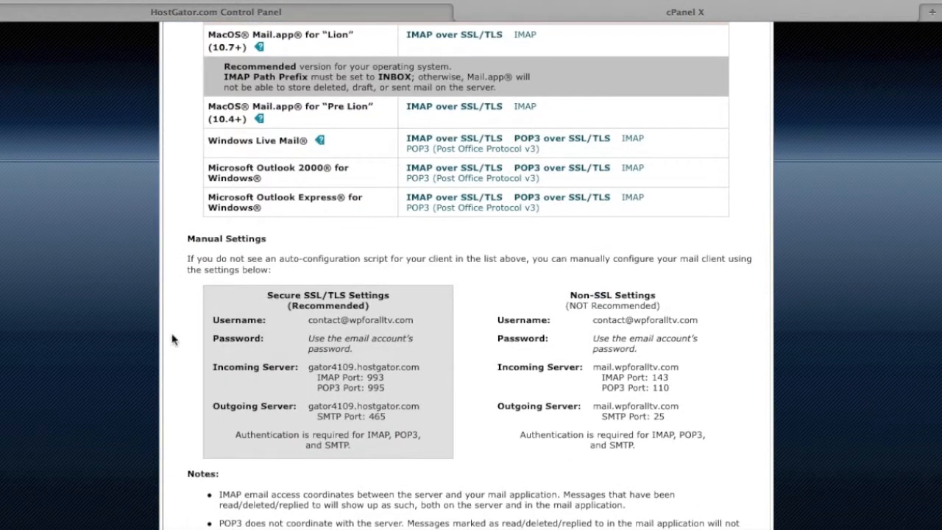
{"action": "mouse_move", "coordinate": [297, 292]}
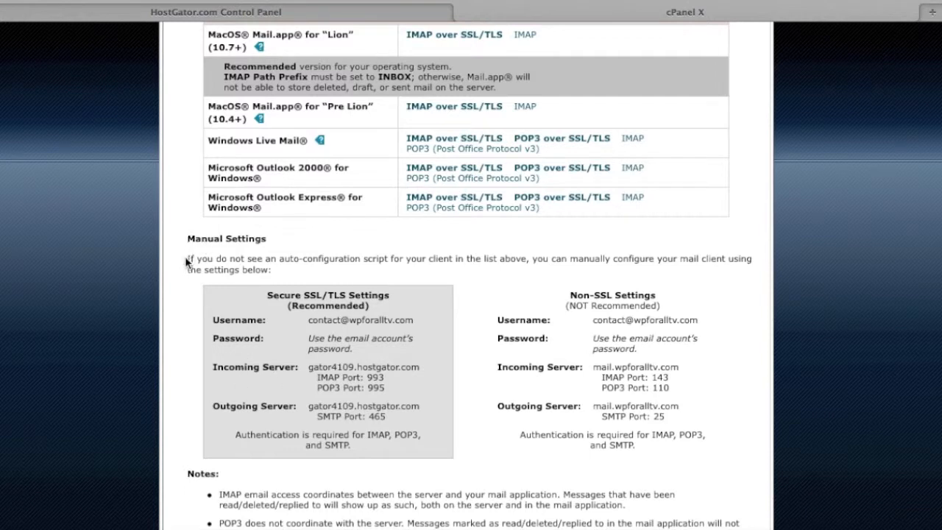
{"action": "mouse_move", "coordinate": [185, 265]}
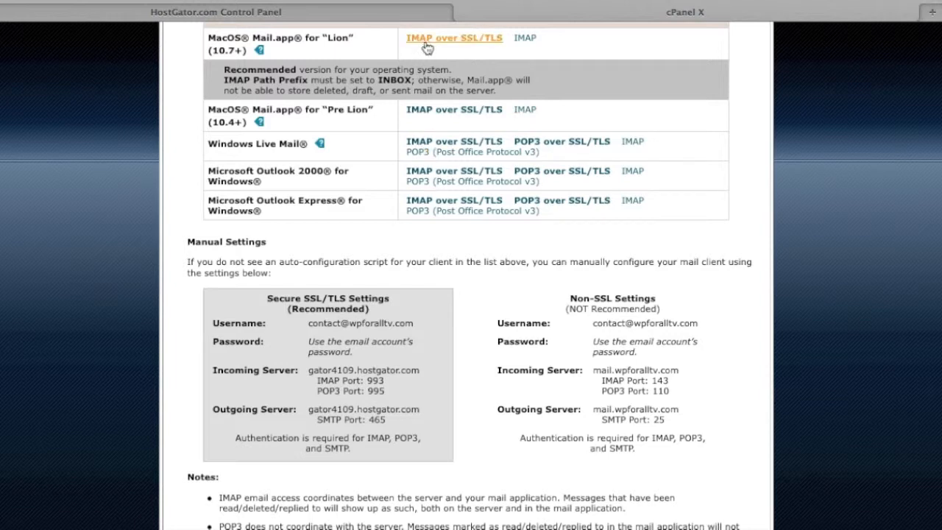
{"action": "mouse_move", "coordinate": [453, 38]}
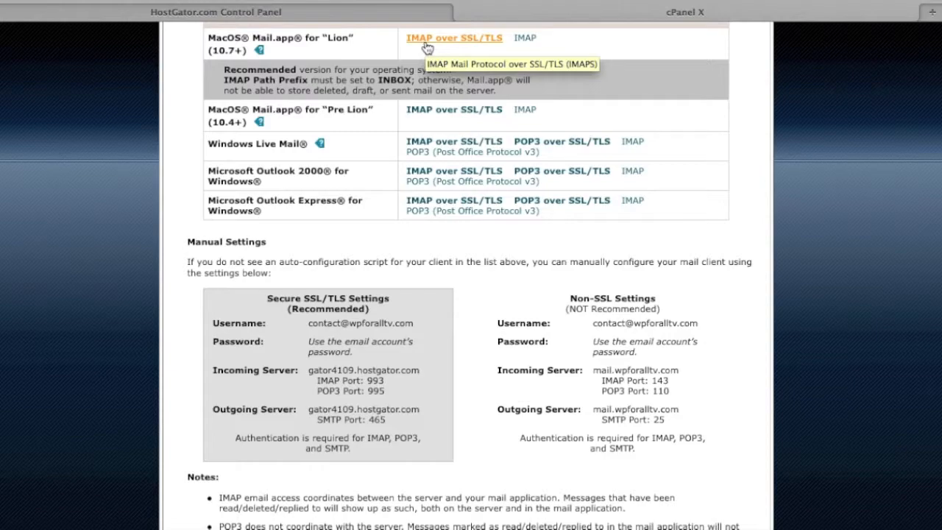
Step: Download the IMAP over SSL/TLS auto-configuration script for MacOS Mail.app on Lion
{"action": "left_click", "coordinate": [454, 38]}
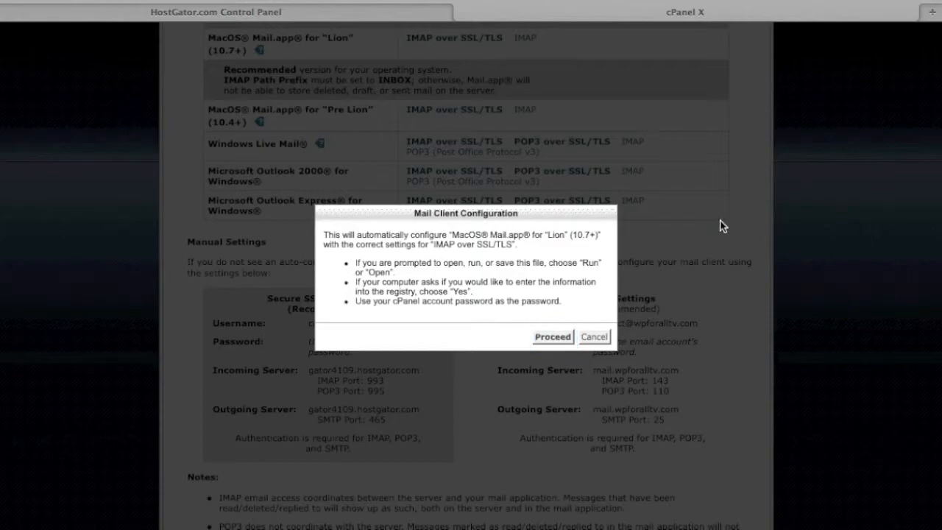
{"action": "left_click", "coordinate": [550, 335]}
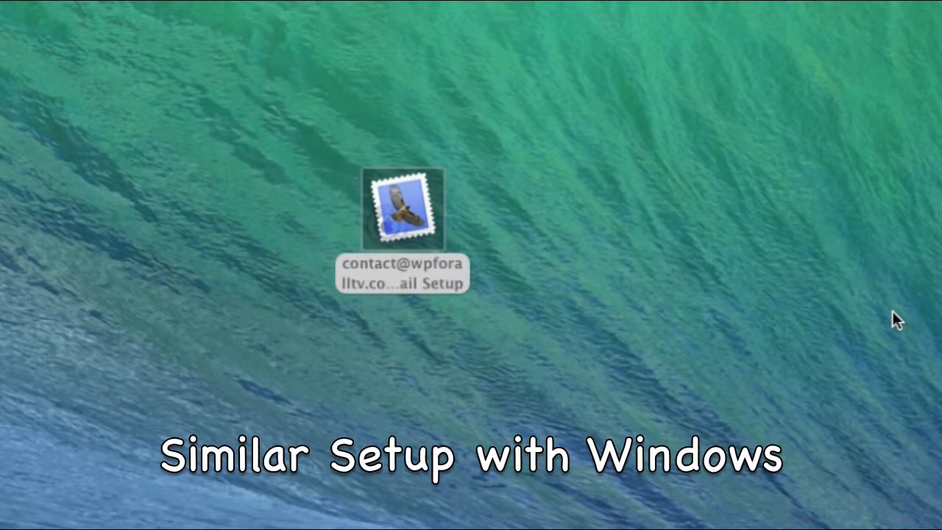
{"action": "mouse_move", "coordinate": [284, 250]}
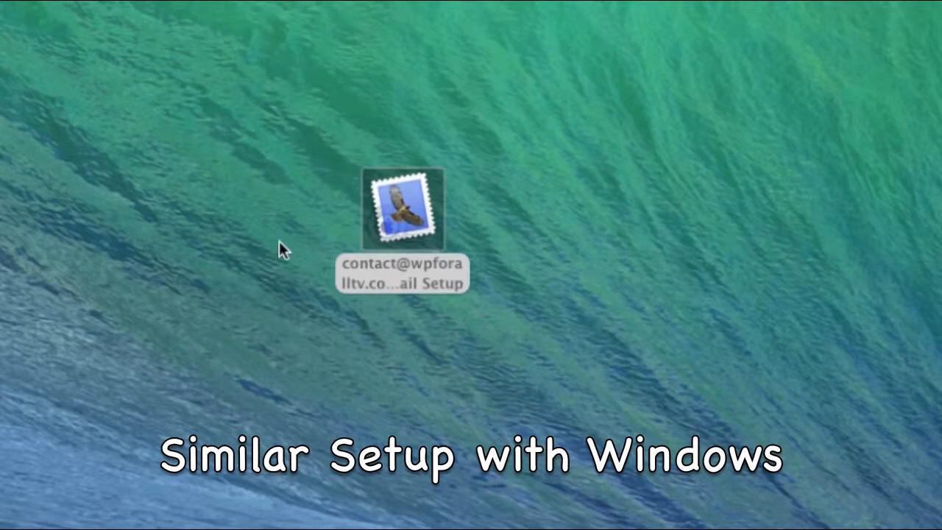
Step: Run the downloaded Mail Setup script from the desktop via the Secure Email Setup prompt
{"action": "left_click", "coordinate": [404, 209]}
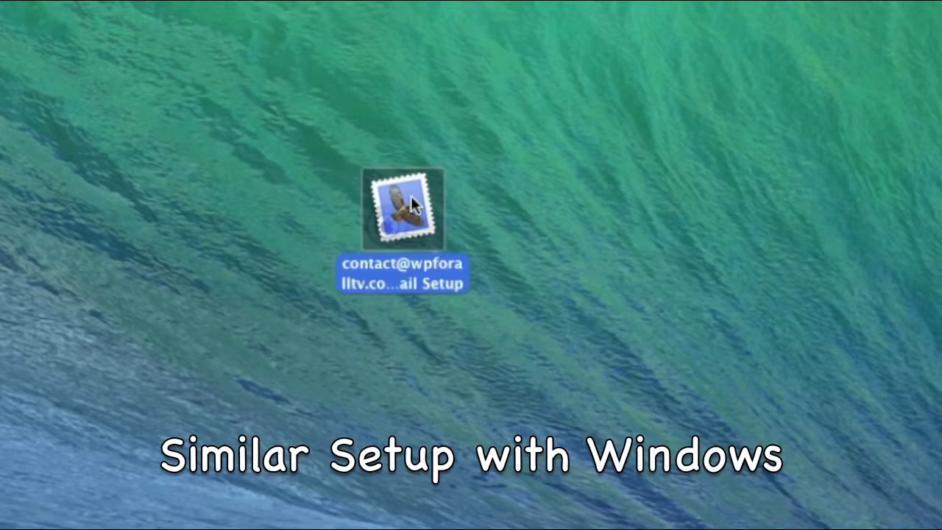
{"action": "double_click", "coordinate": [404, 213]}
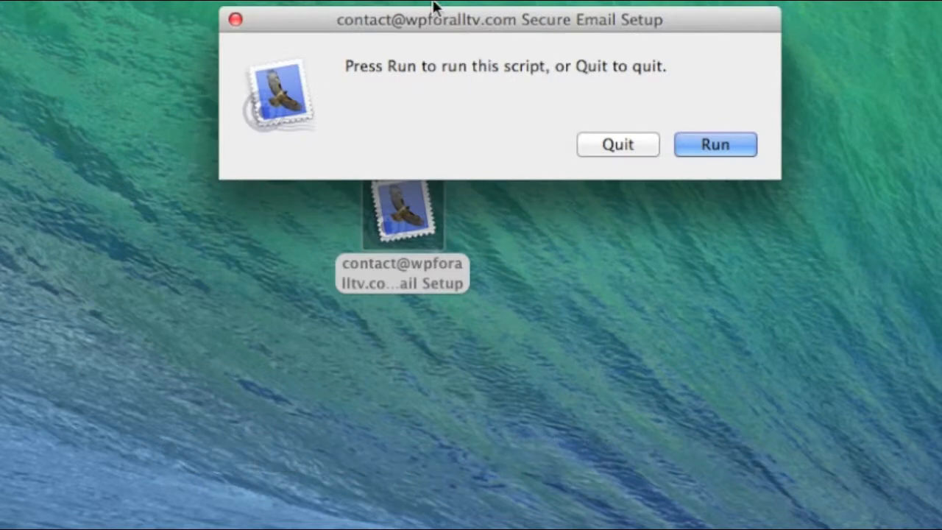
{"action": "left_click", "coordinate": [714, 144]}
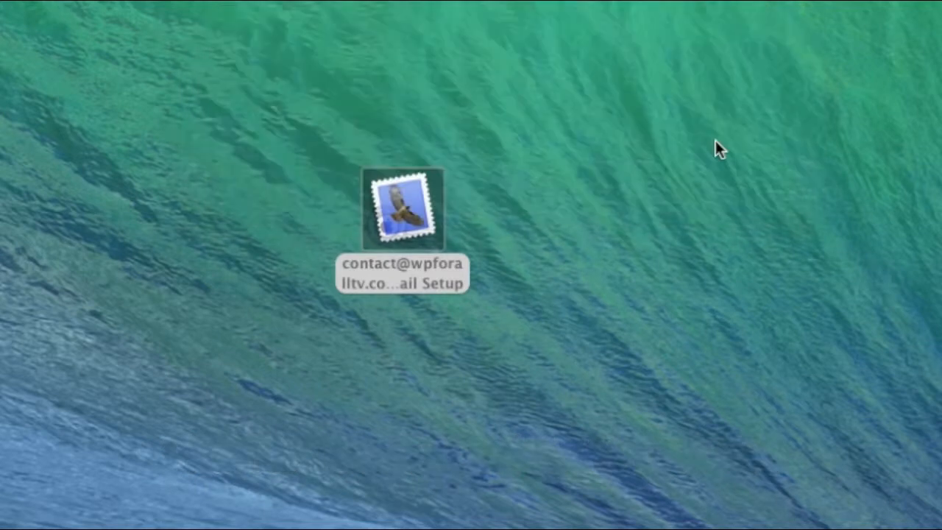